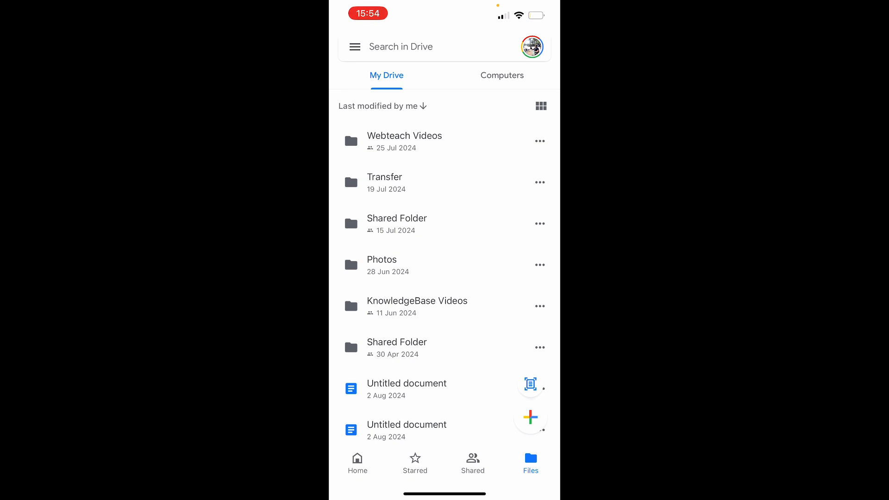
Step: Leave Google Drive for the home screen to reach the App Store
{"action": "key", "text": "home"}
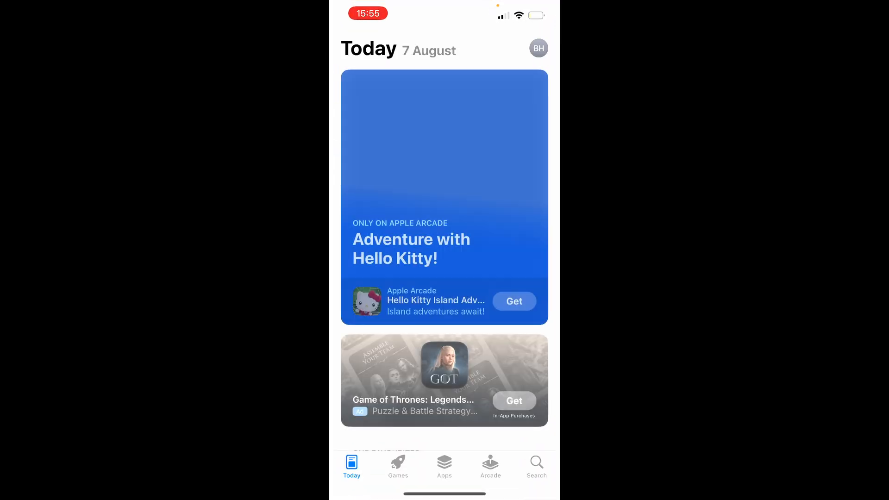
Step: Search the App Store for 'google d' and choose the Google Drive result
{"action": "left_click", "coordinate": [536, 467]}
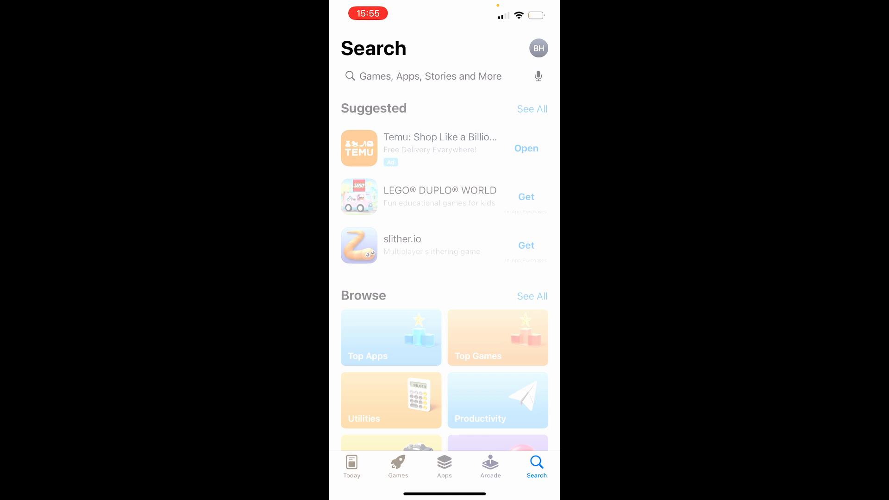
{"action": "type", "text": "google d"}
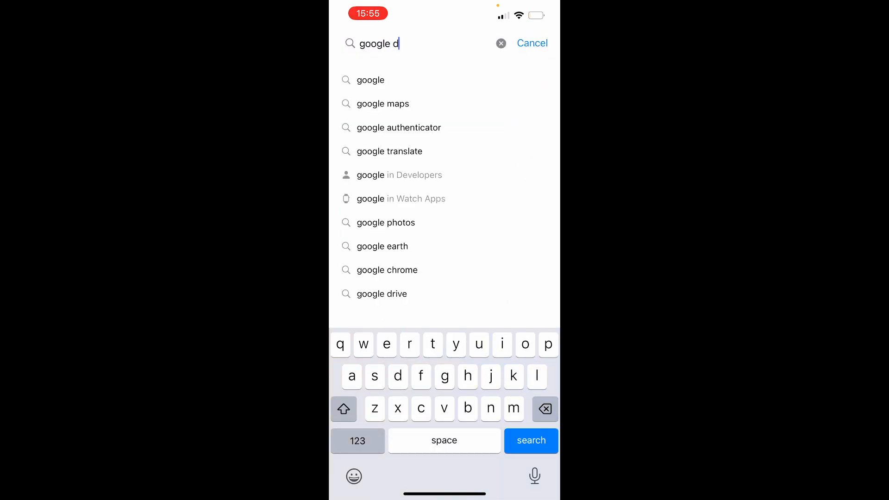
{"action": "left_click", "coordinate": [382, 293]}
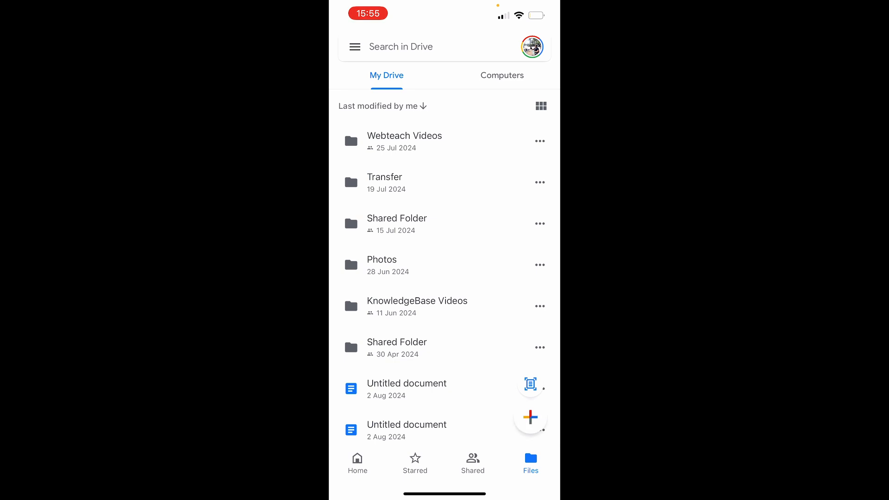
Step: Create a new folder named Photos in My Drive
{"action": "left_click", "coordinate": [529, 420]}
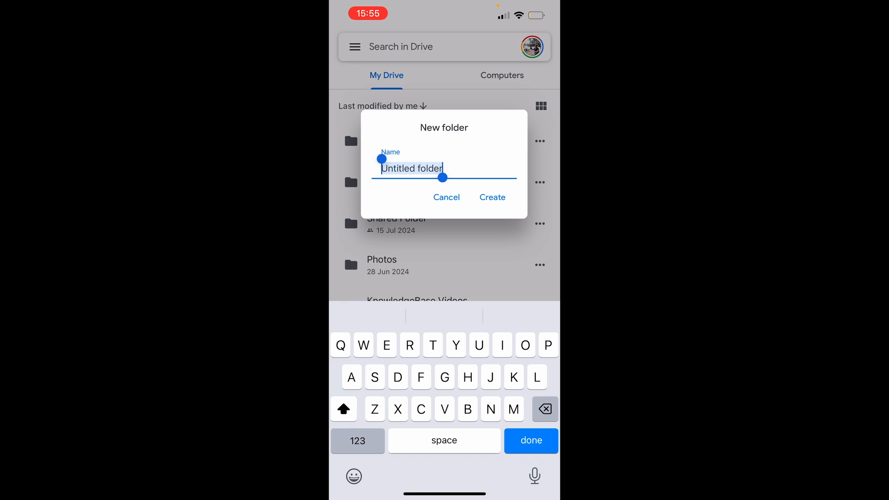
{"action": "type", "text": "Photos"}
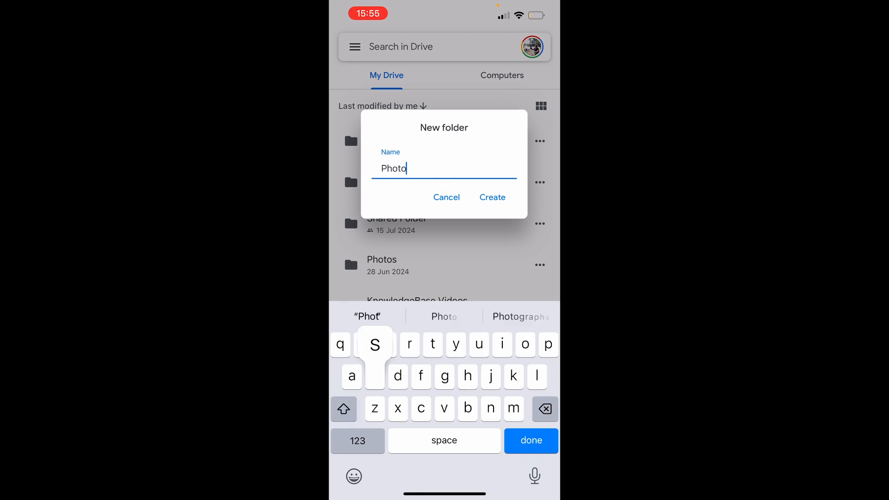
{"action": "left_click", "coordinate": [492, 197]}
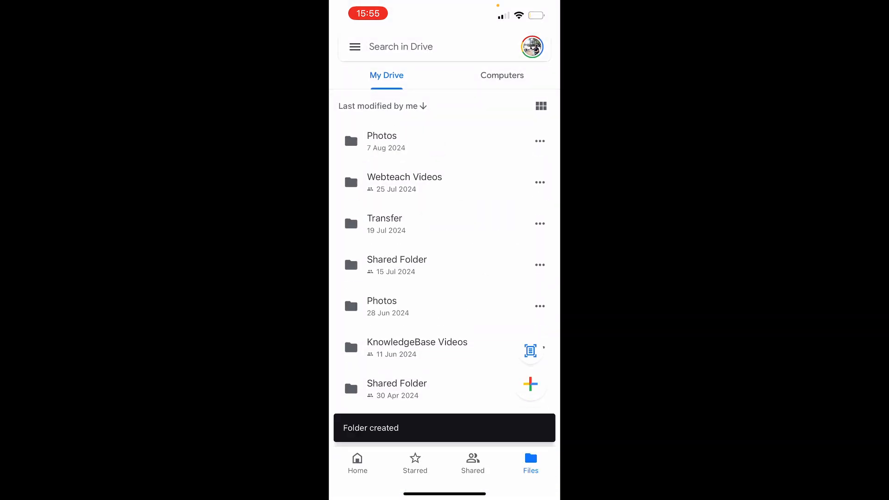
Step: Enter the empty Photos folder and bring up its add-file options
{"action": "left_click", "coordinate": [381, 136]}
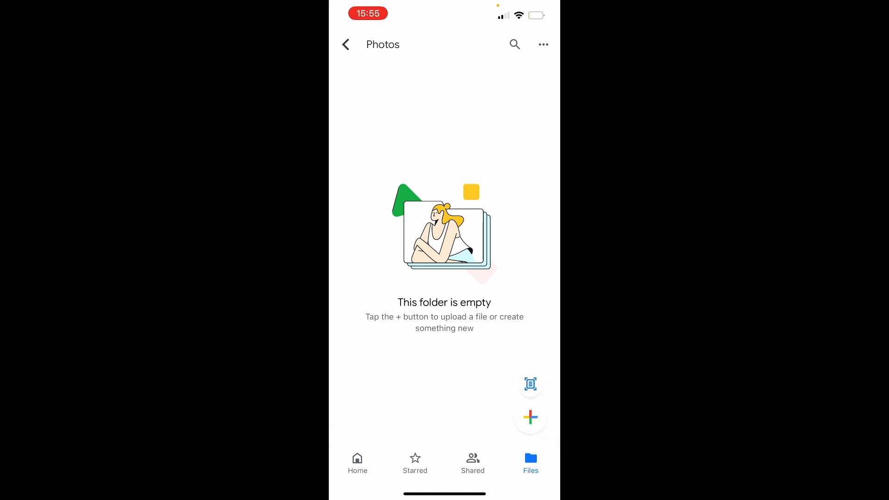
{"action": "left_click", "coordinate": [531, 419]}
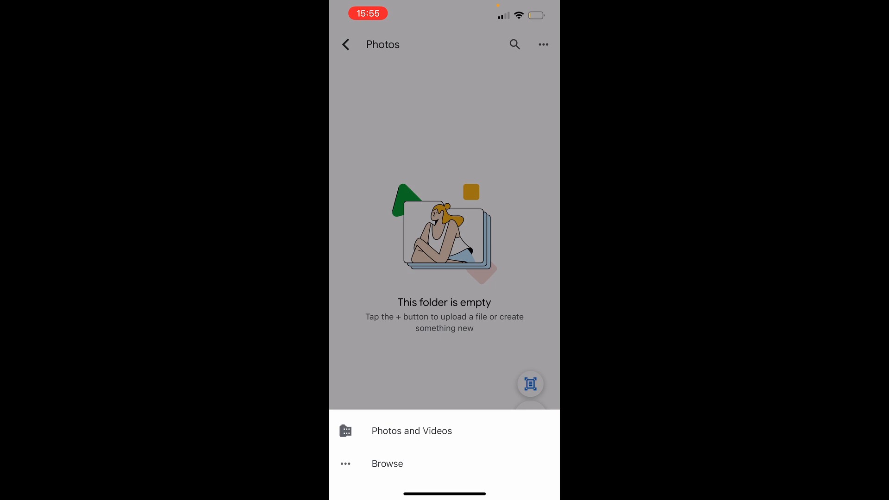
Step: Choose Photos and Videos to pick recent photos from the library
{"action": "left_click", "coordinate": [411, 431]}
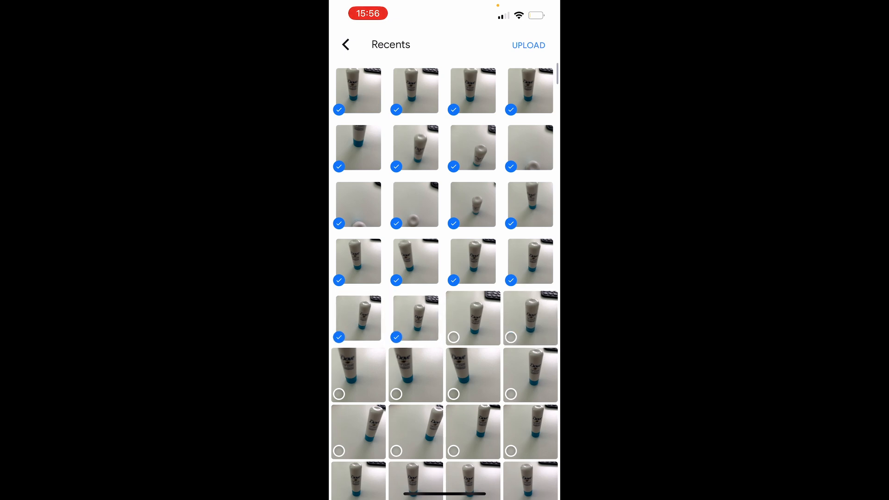
Step: Start uploading the selected photos and check progress in the Uploads list
{"action": "left_click", "coordinate": [528, 46]}
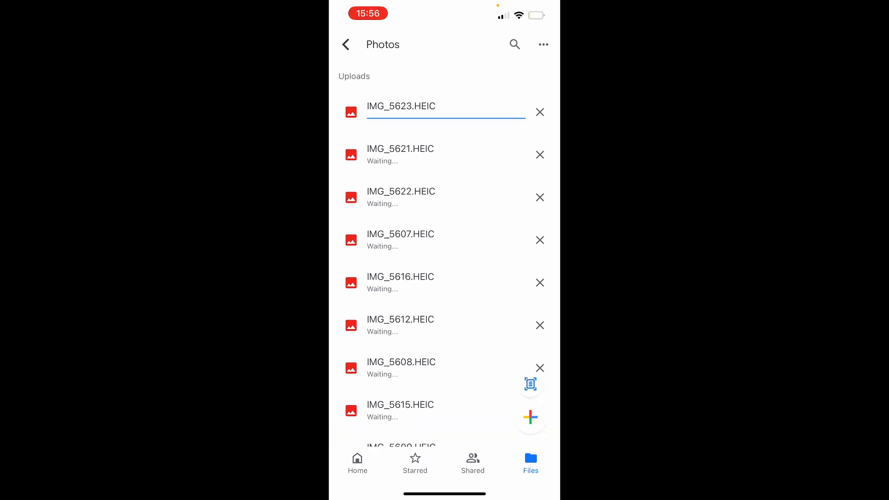
{"action": "scroll", "scroll_direction": "down", "scroll_amount": 3}
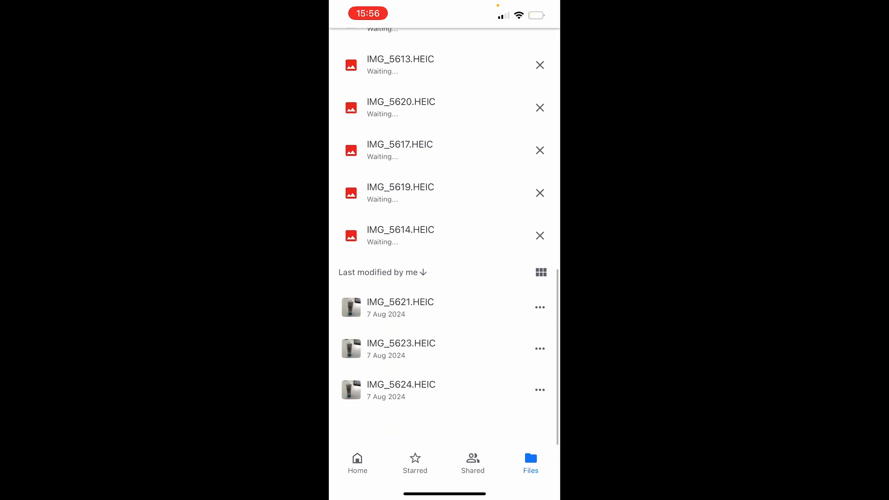